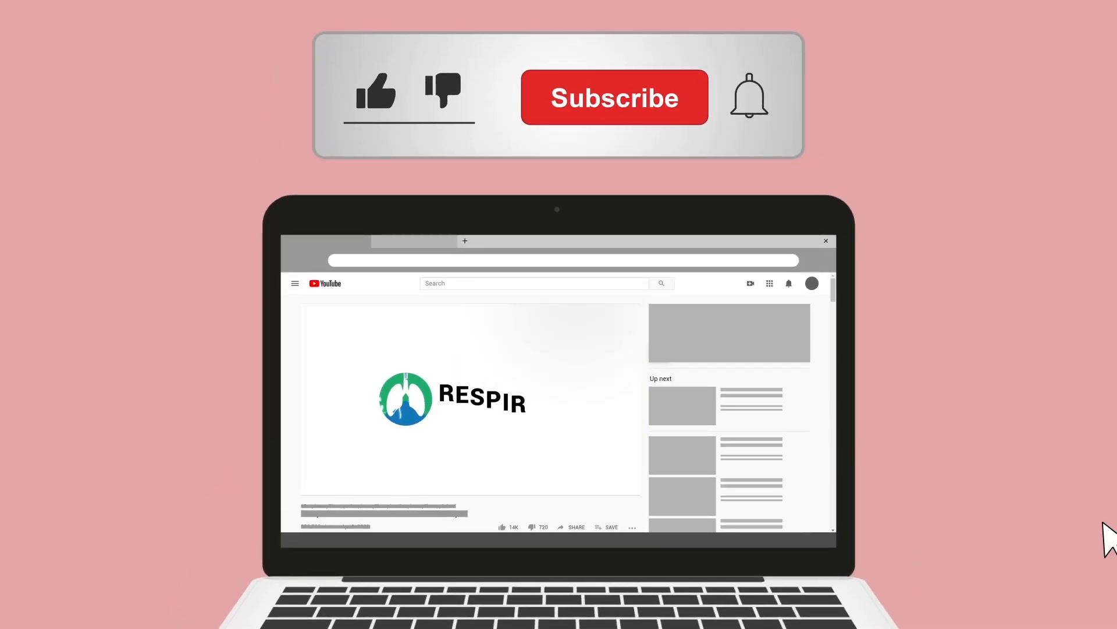
# Step: Subscribe to the respiratory therapy channel and turn on its notification bell
pyautogui.click(615, 98)
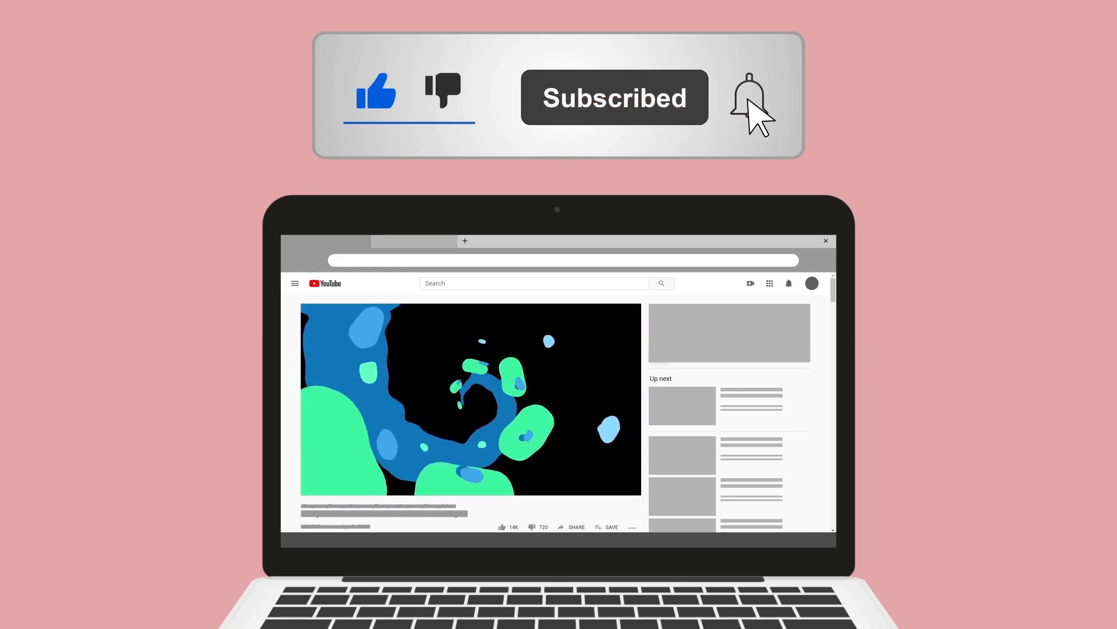
pyautogui.click(746, 94)
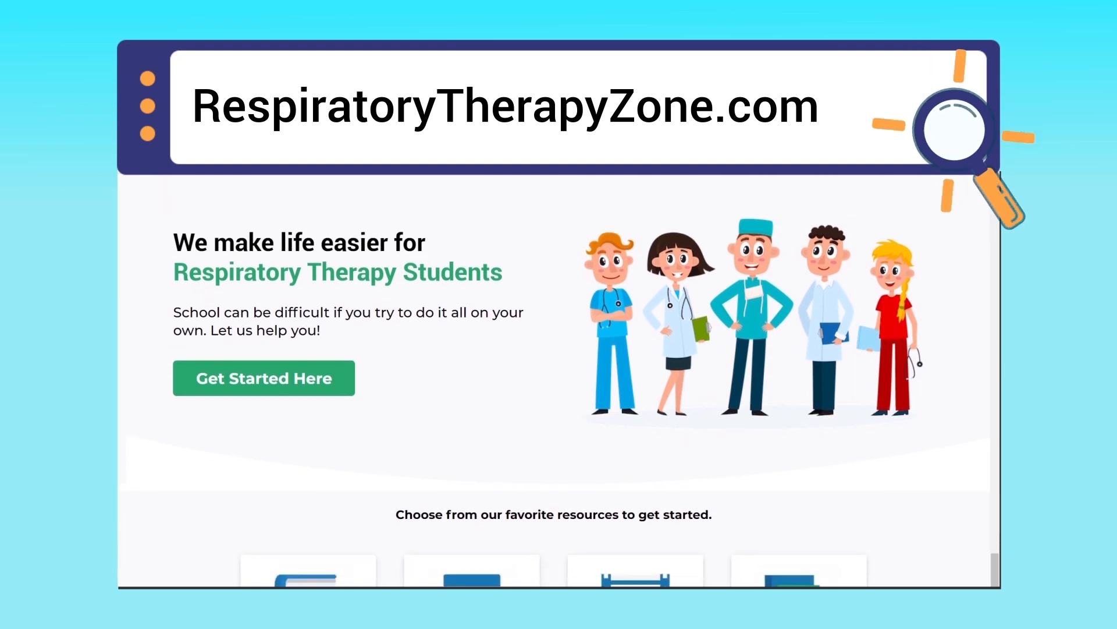
# Step: Scroll the RespiratoryTherapyZone.com homepage past the free TMC book offer to the study guides
pyautogui.scroll(-3)
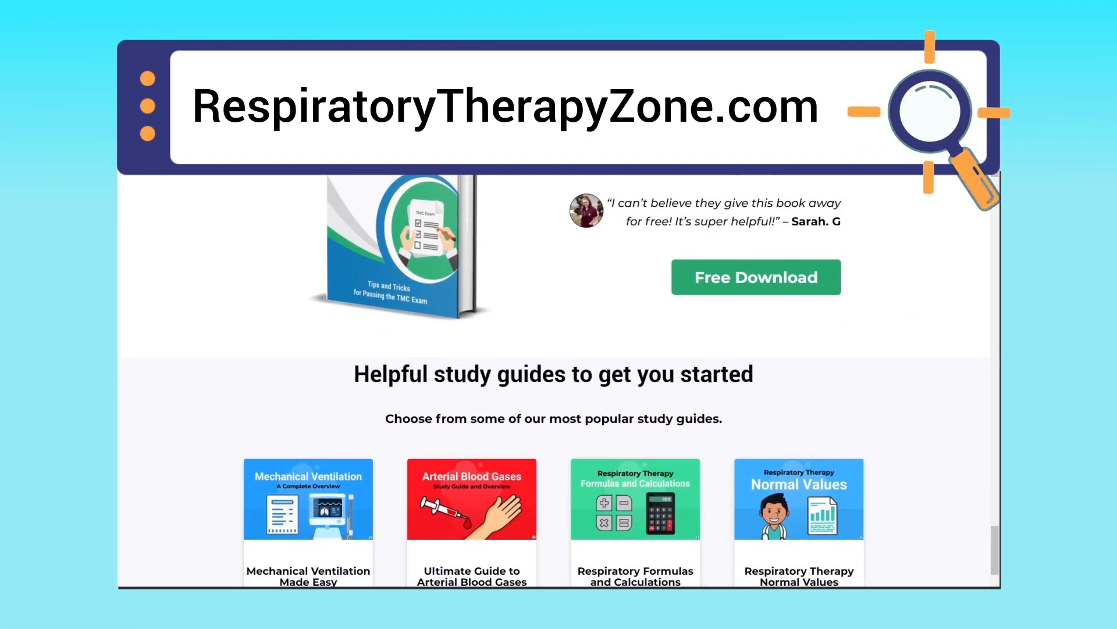